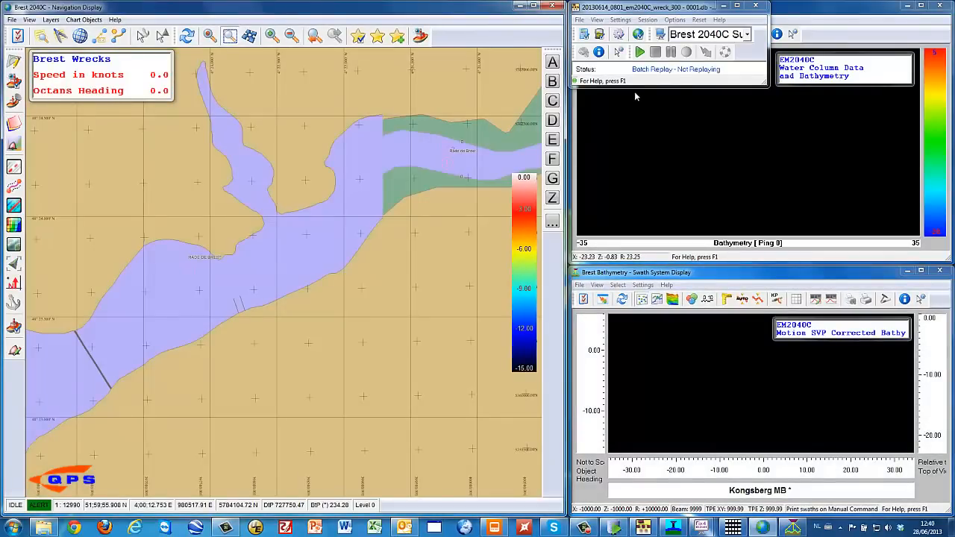
Run the batch replay of the Brest wreck survey lines to build the sounding grid.
click(638, 51)
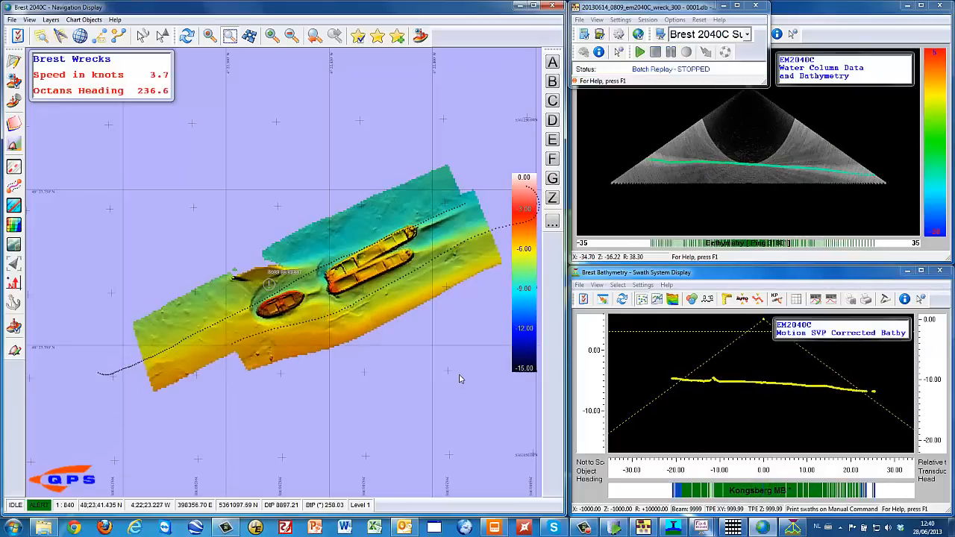
click(639, 51)
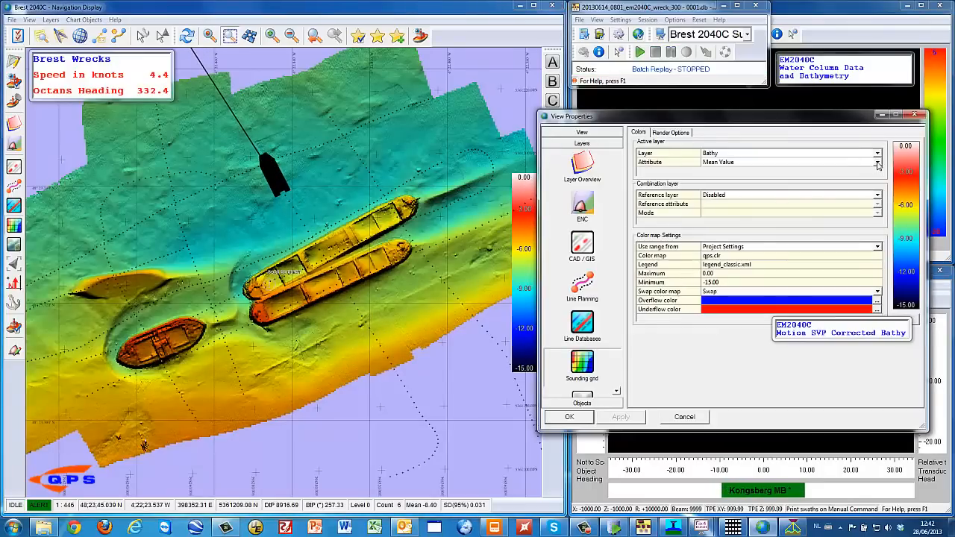
Colour the grid by 95% confidence level, then hit count, then the Beam Time Series layer.
click(877, 162)
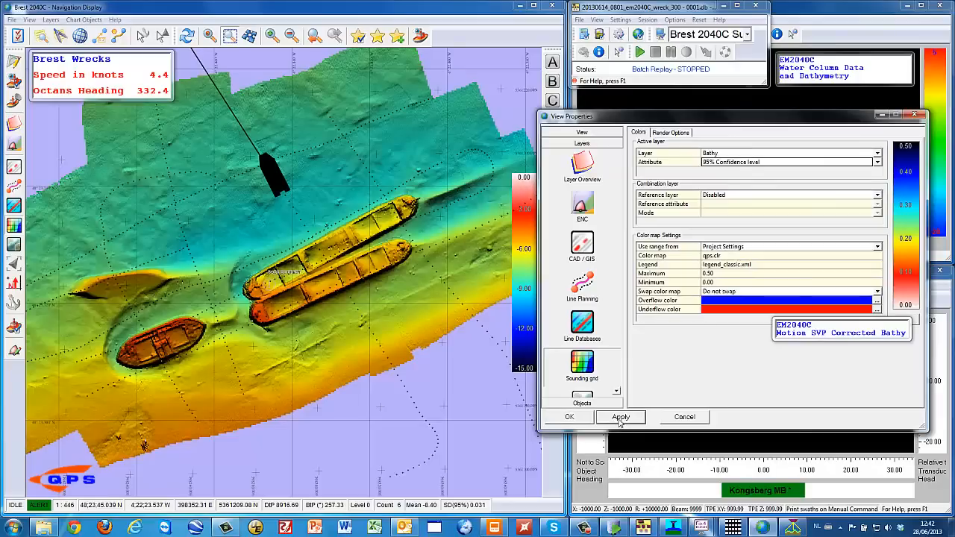
click(620, 416)
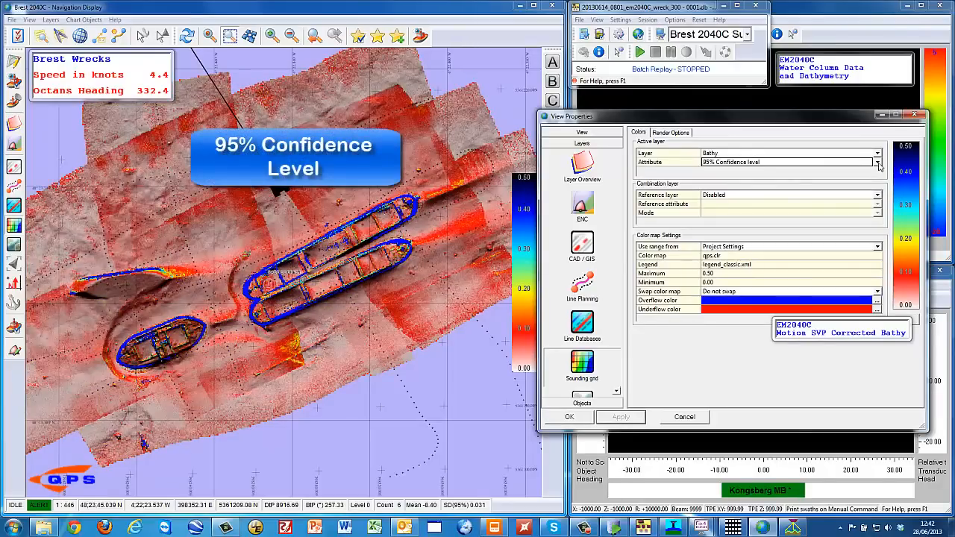
click(877, 162)
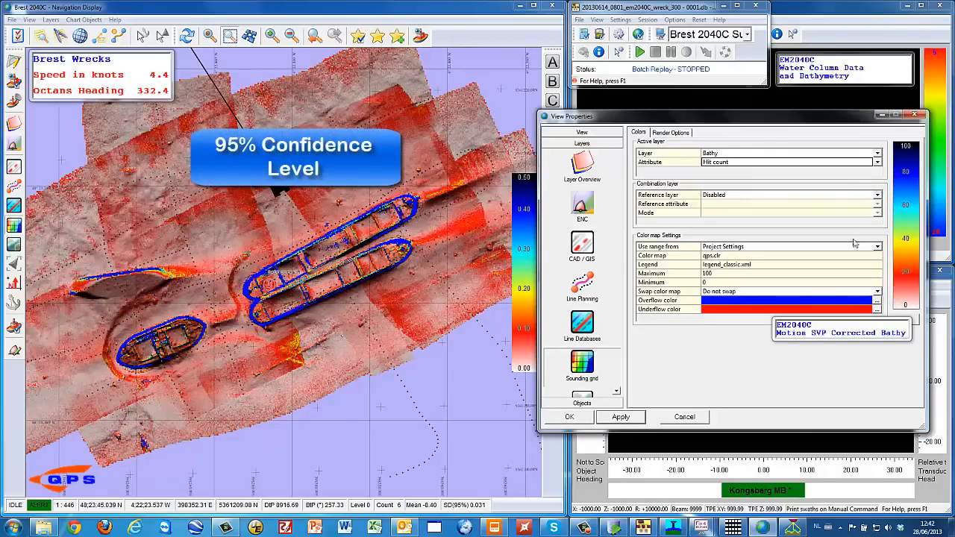
click(620, 416)
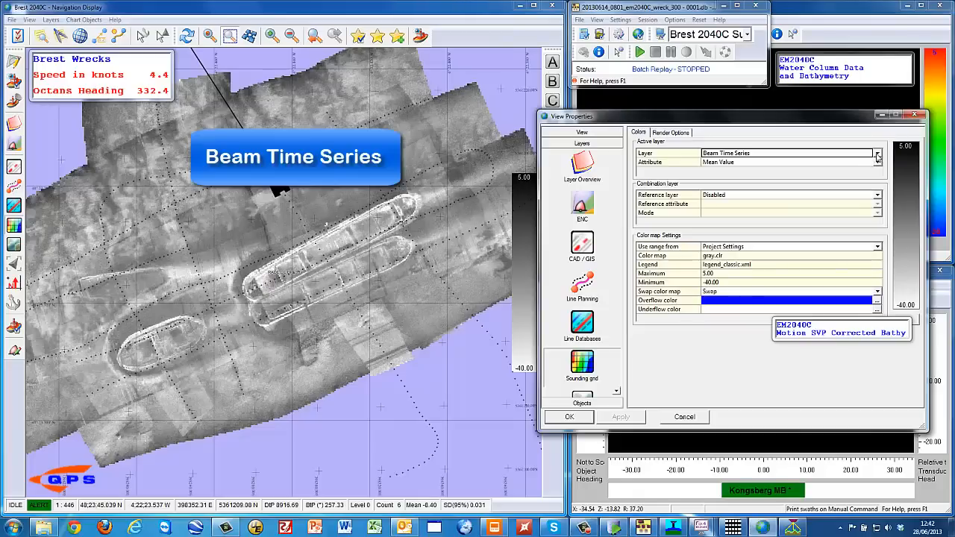
click(619, 416)
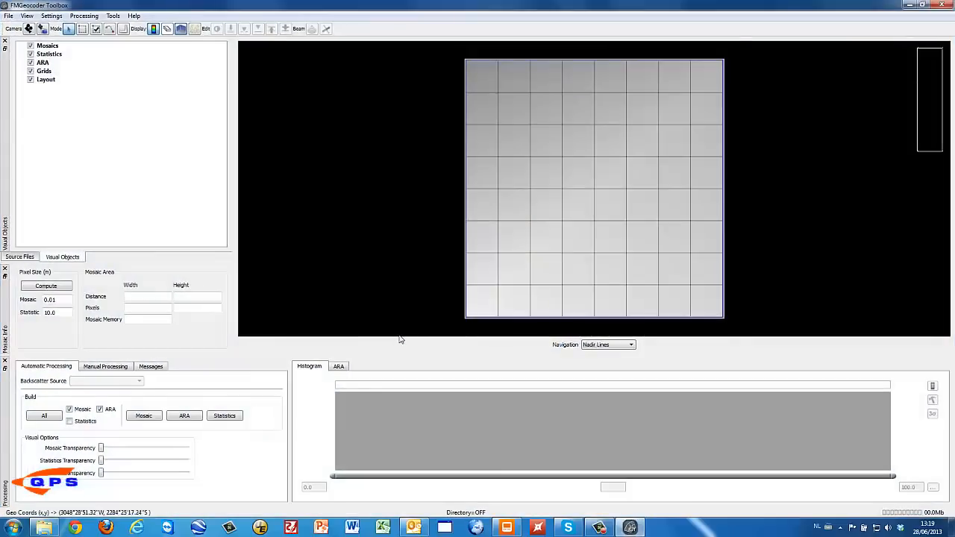
Import the Brest Wrecks QINSy project's QPD/snippet file pairs and build a backscatter mosaic.
click(8, 16)
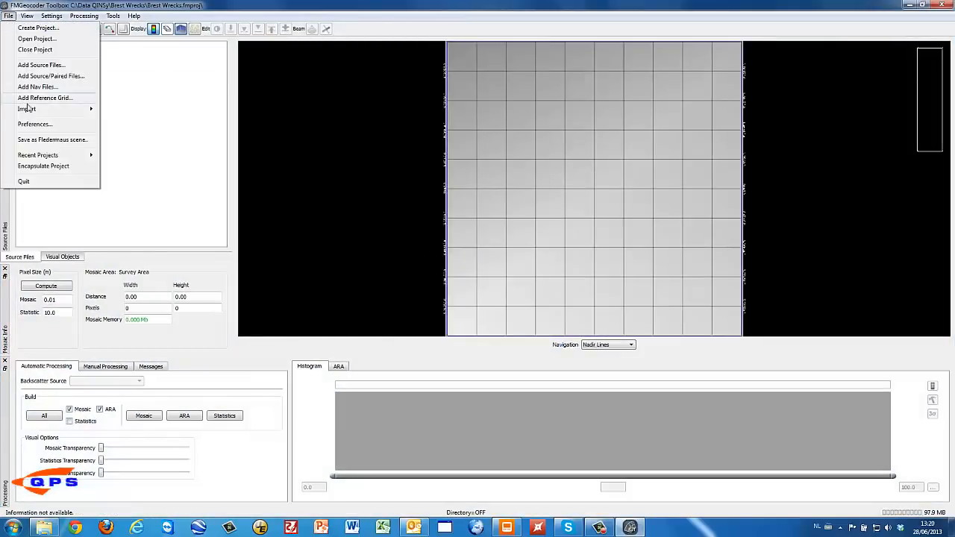
mouse_move(27, 109)
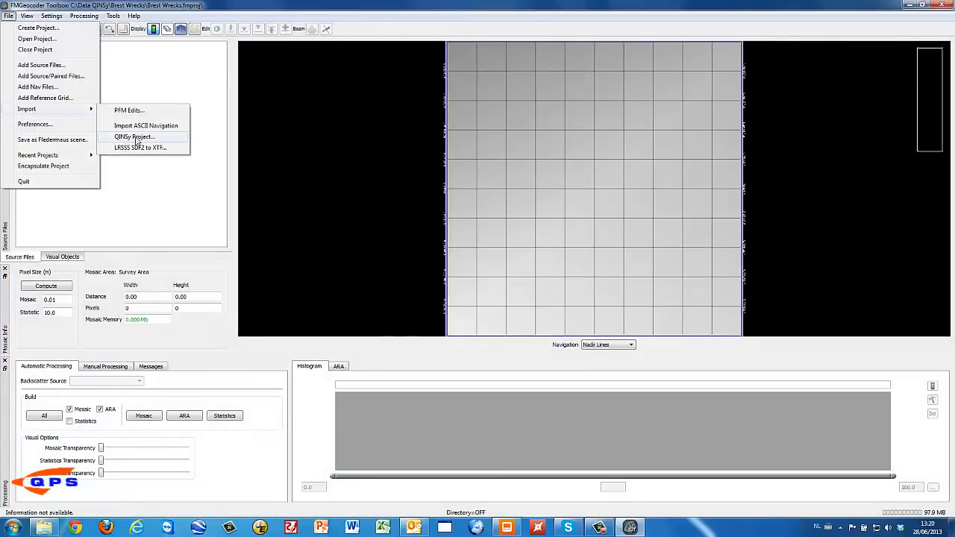
click(133, 137)
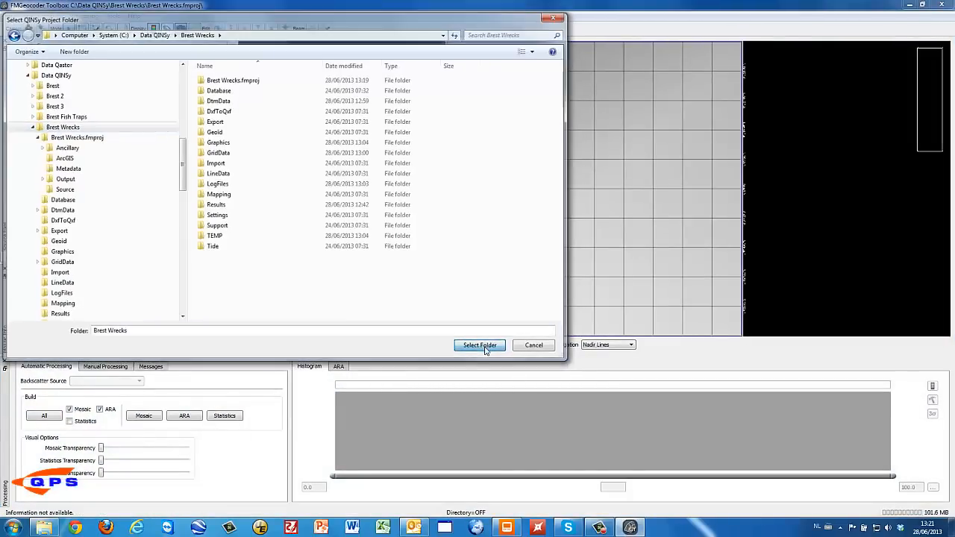
click(479, 345)
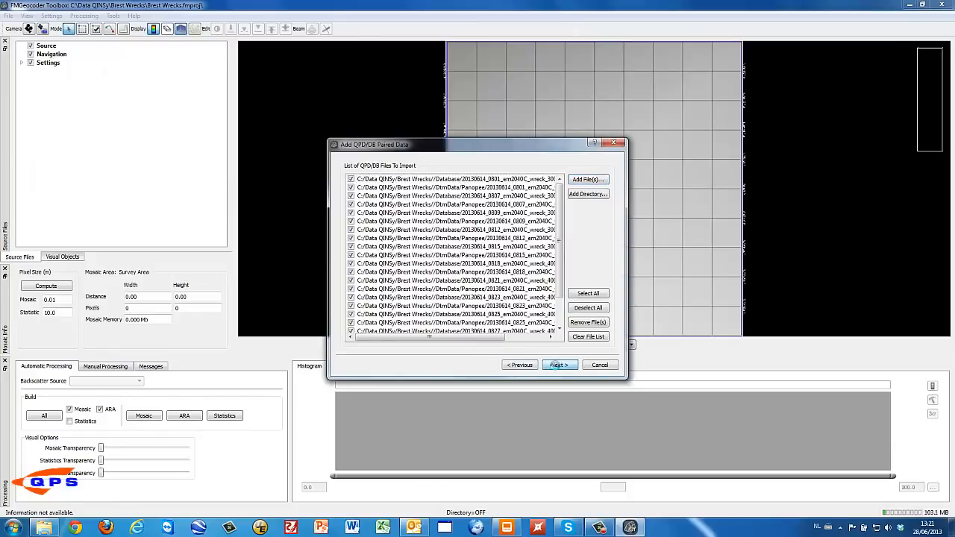
click(558, 364)
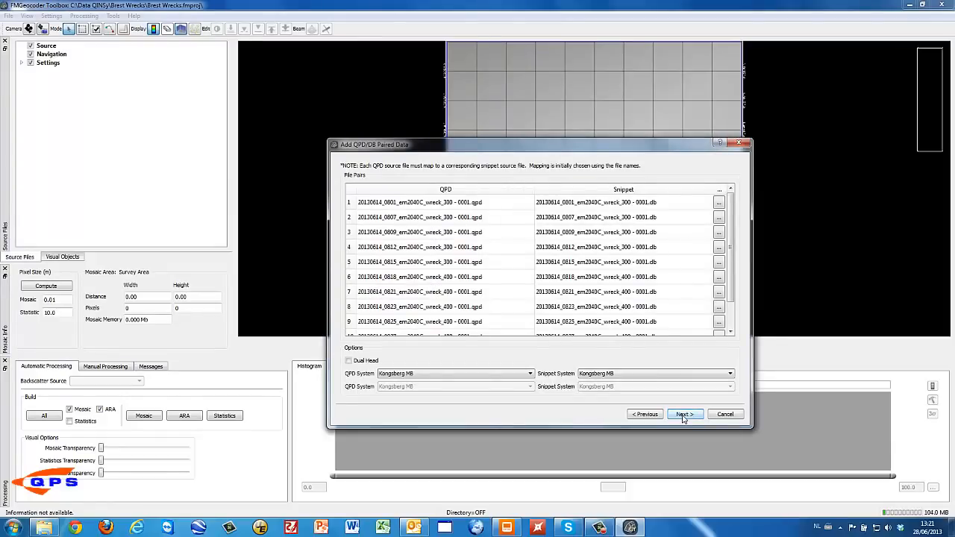
click(682, 414)
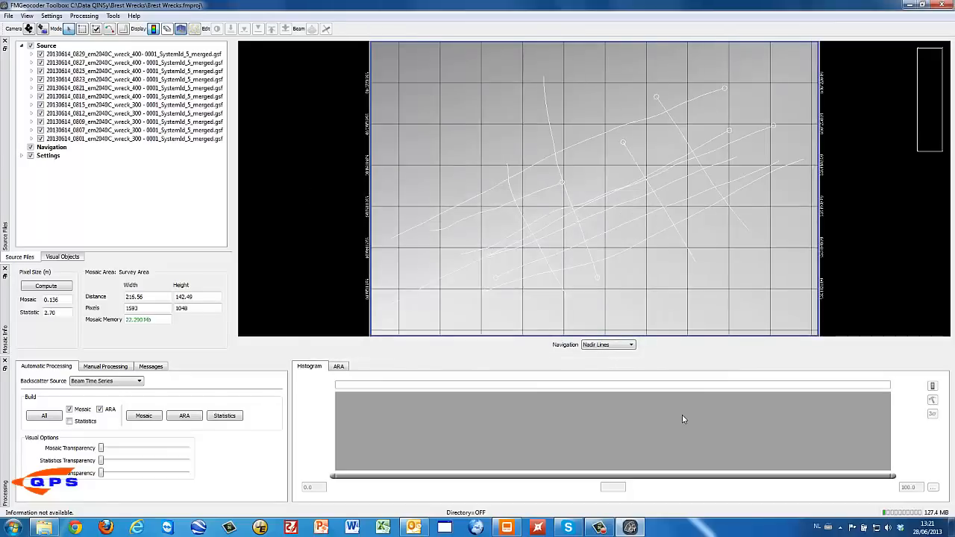
click(143, 415)
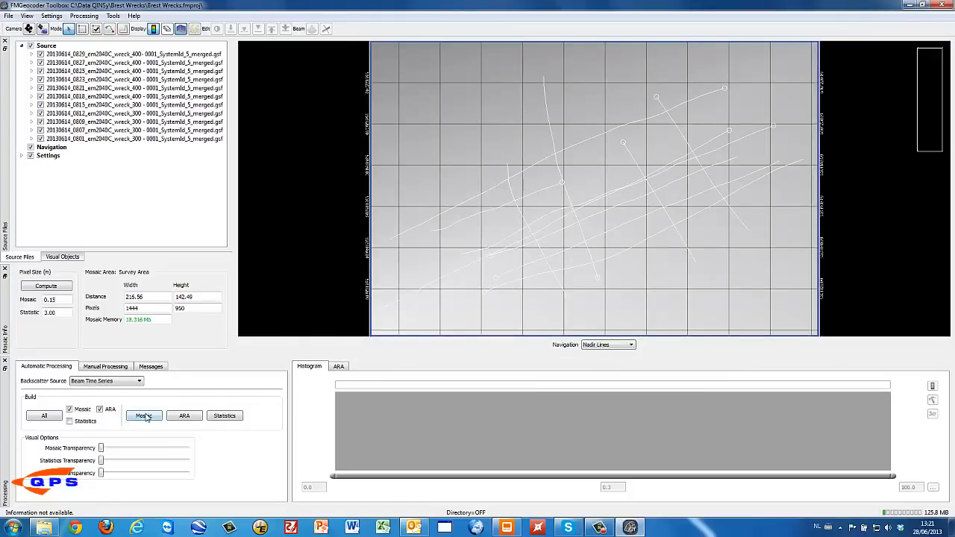
click(143, 416)
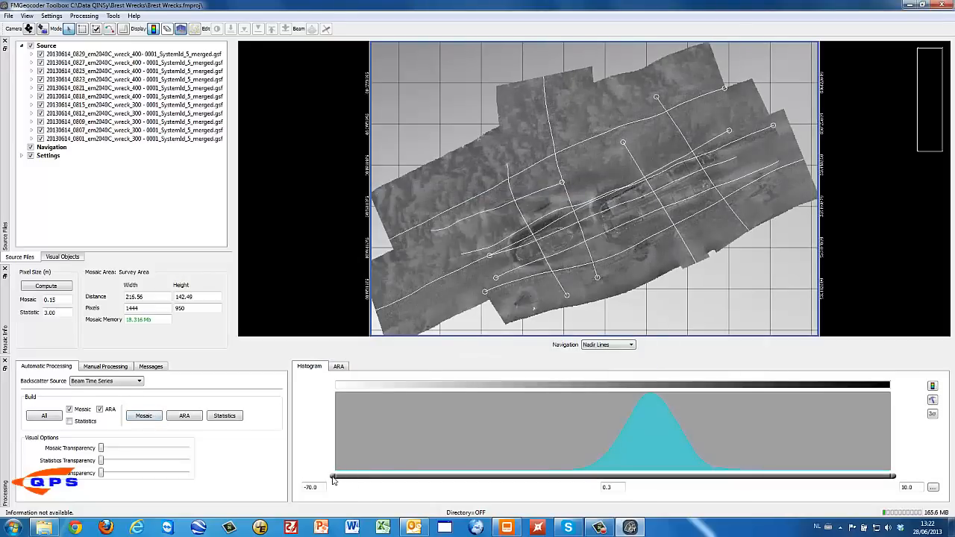
Narrow Mosaic_1's intensity range to about -40 to 5 and select it among visual objects.
drag(333, 478, 483, 478)
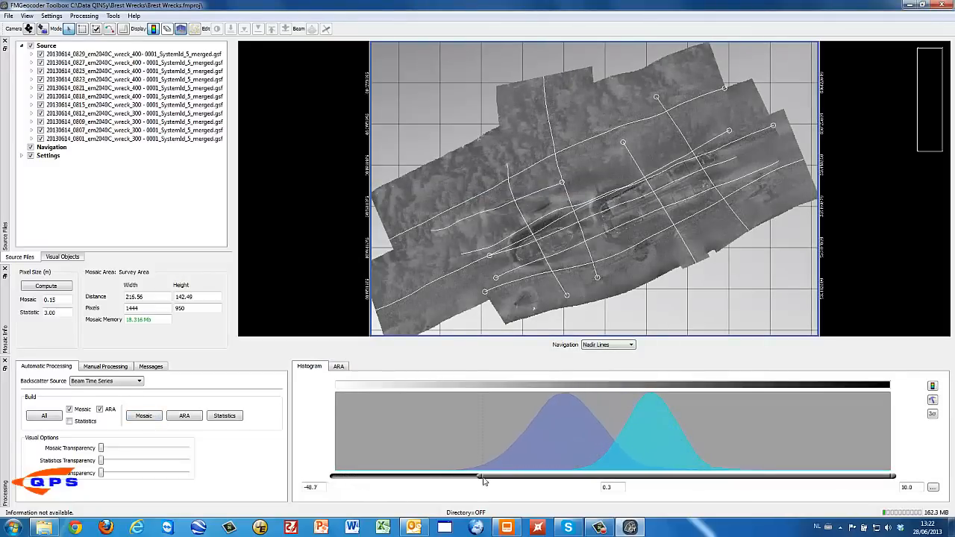
drag(483, 476, 539, 476)
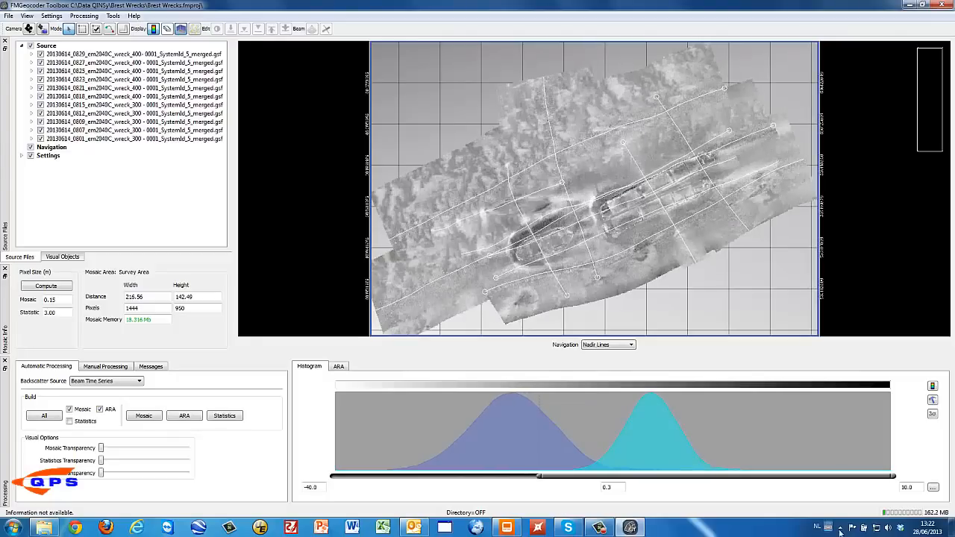
drag(895, 478, 862, 478)
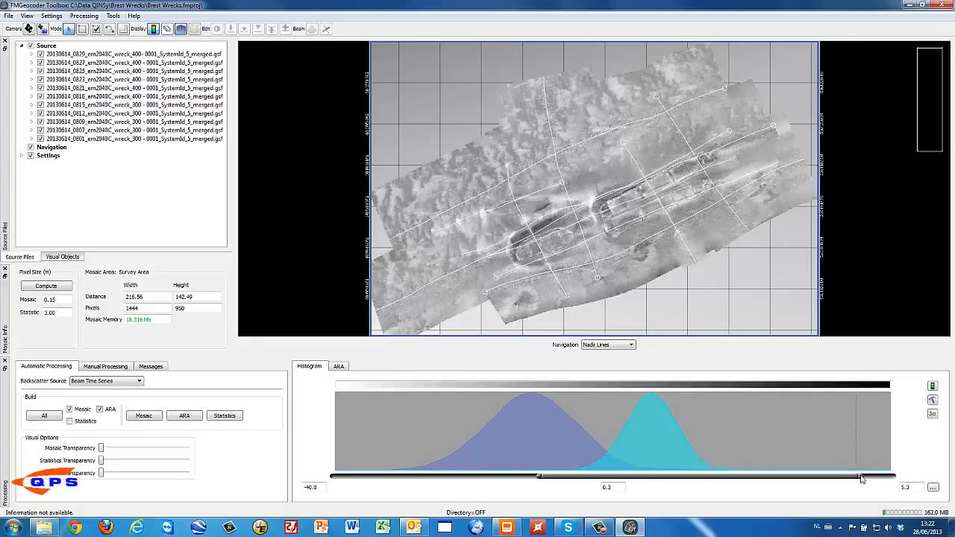
click(62, 257)
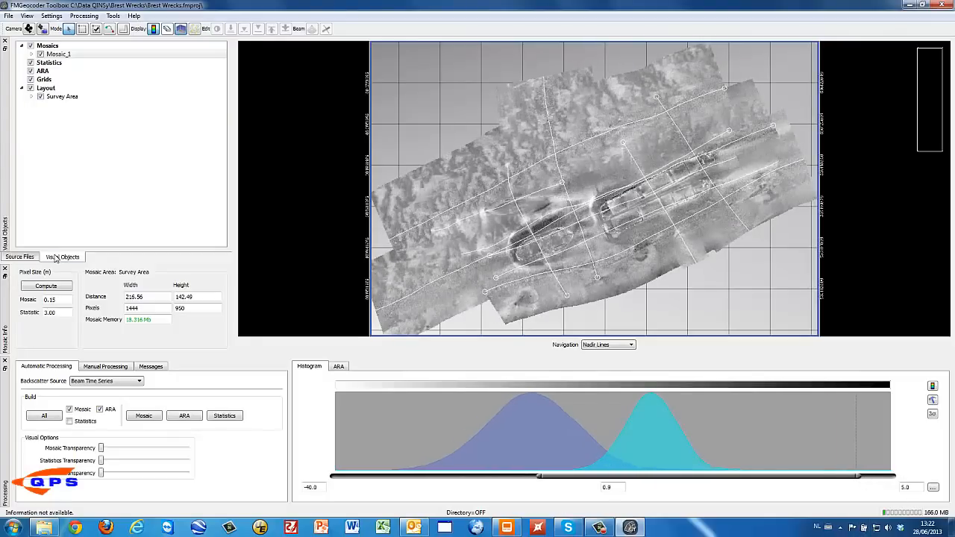
click(59, 54)
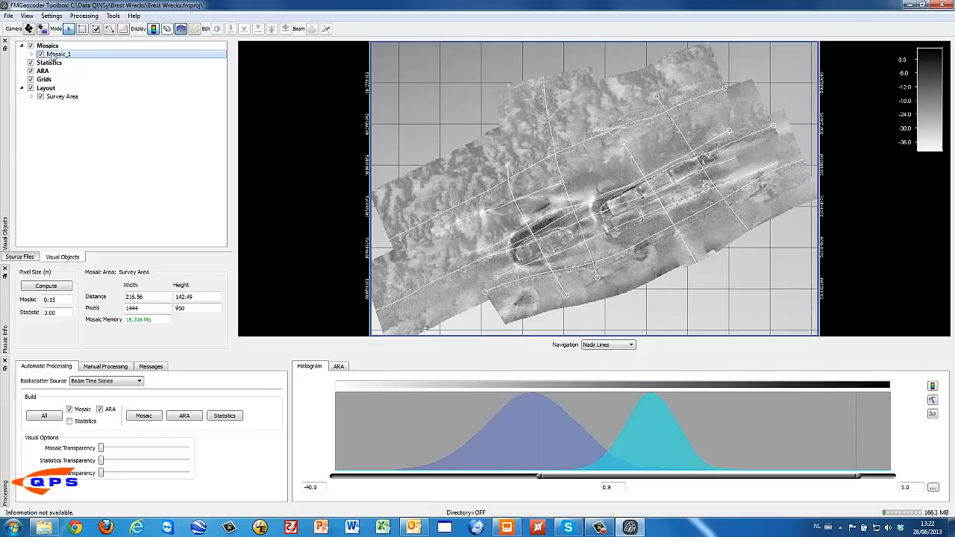
Export Mosaic_1 to the Graphics folder as the TIFF file 'Wrecks'.
right_click(56, 54)
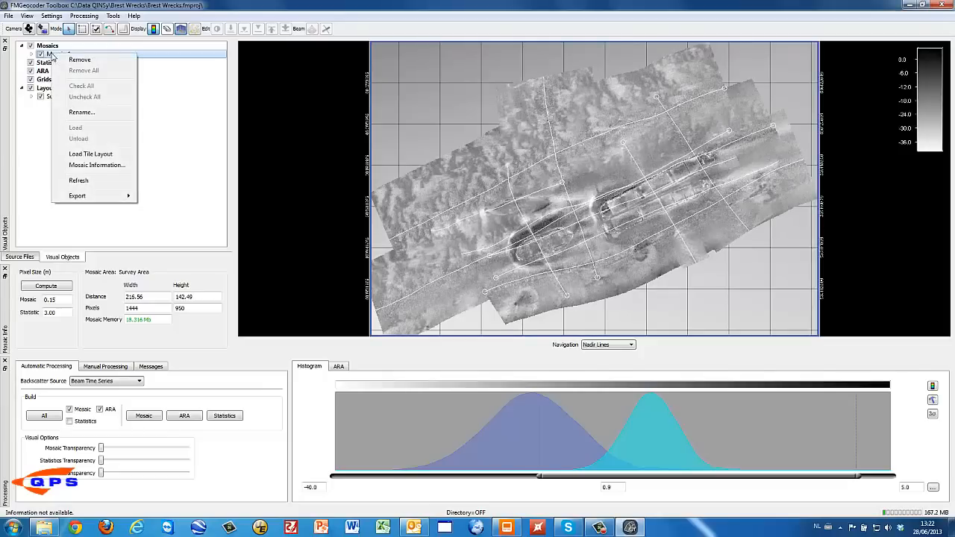
mouse_move(77, 195)
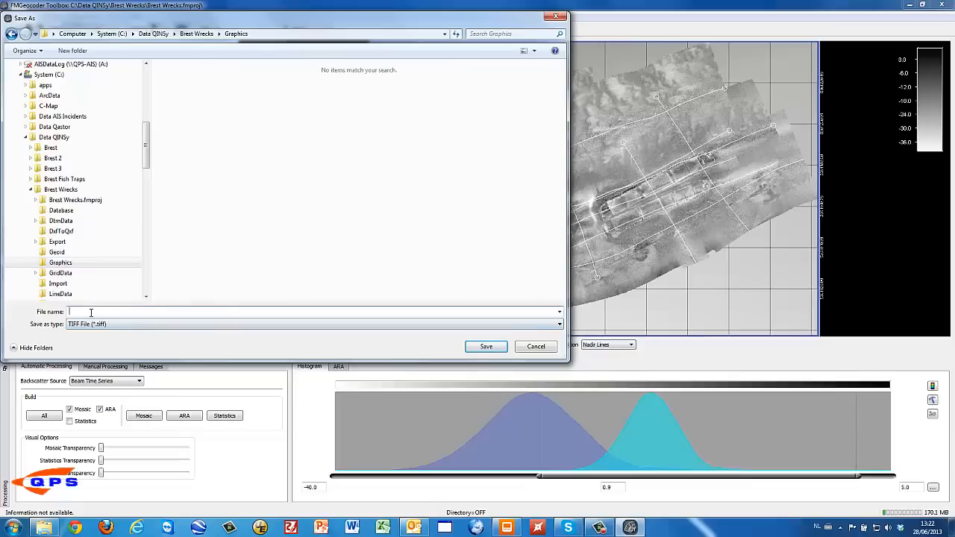
text(Wrecks)
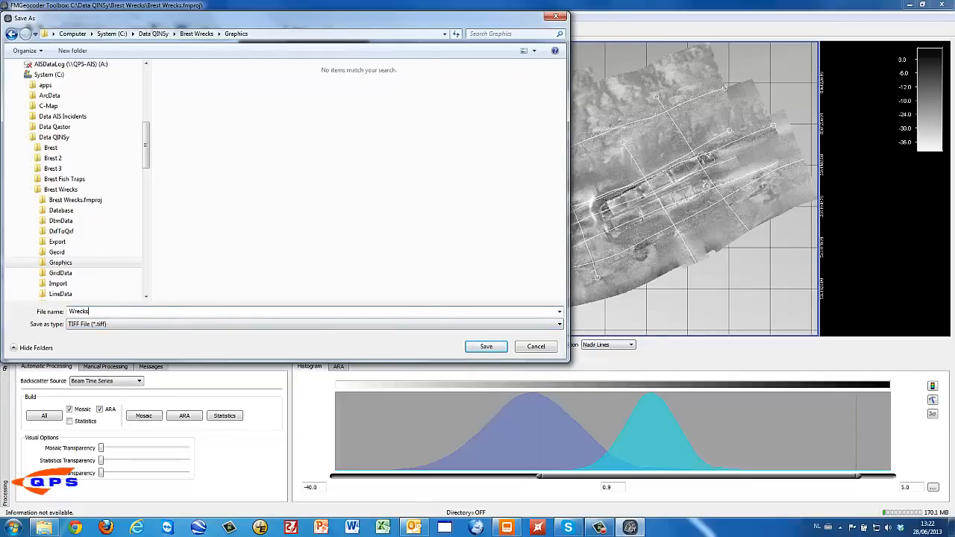
click(486, 345)
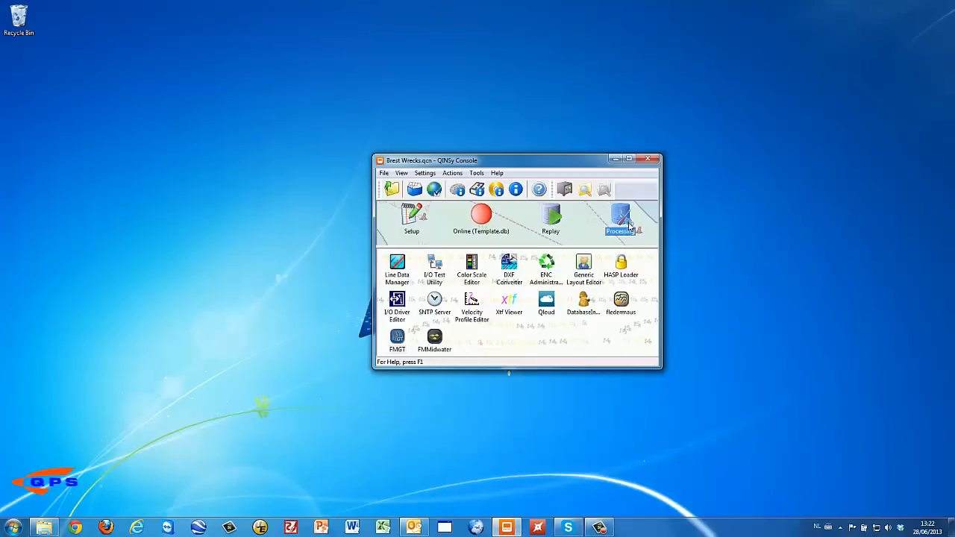
Open Processing Manager from the QINSy Console and import Wrecks.tiff as a raster layer.
double_click(620, 216)
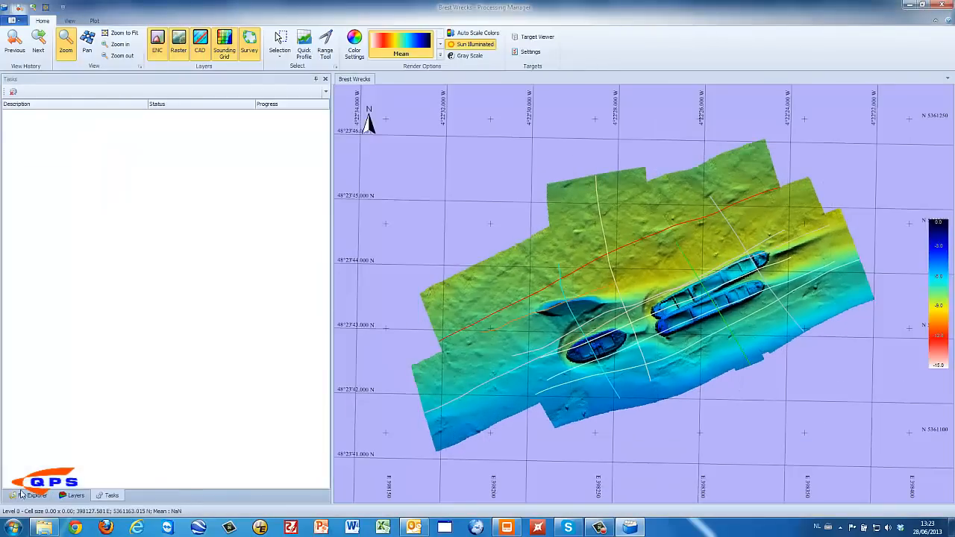
click(12, 20)
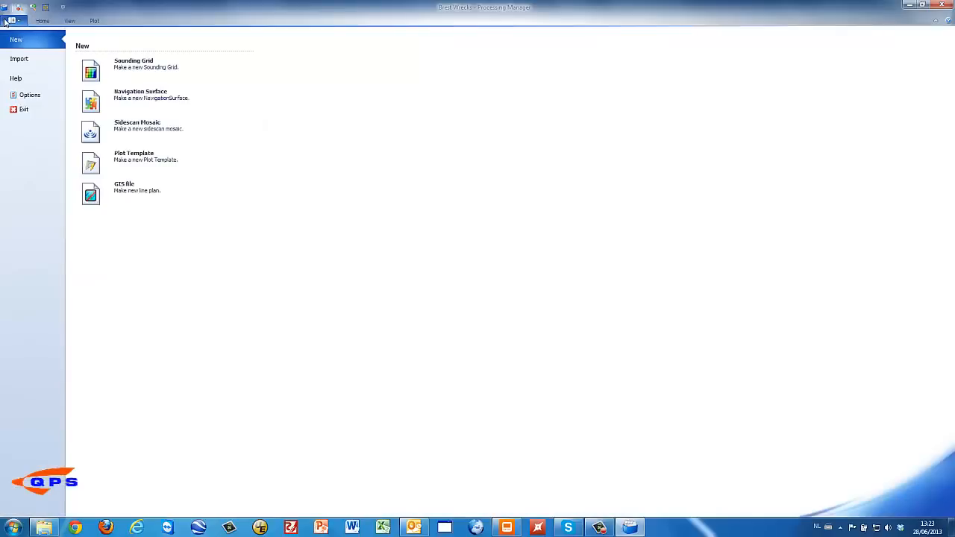
click(20, 59)
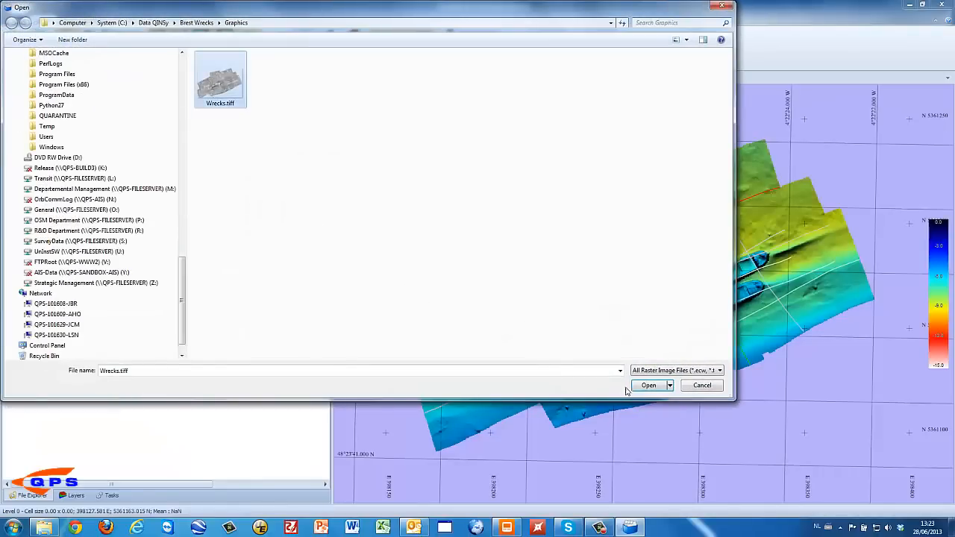
click(649, 385)
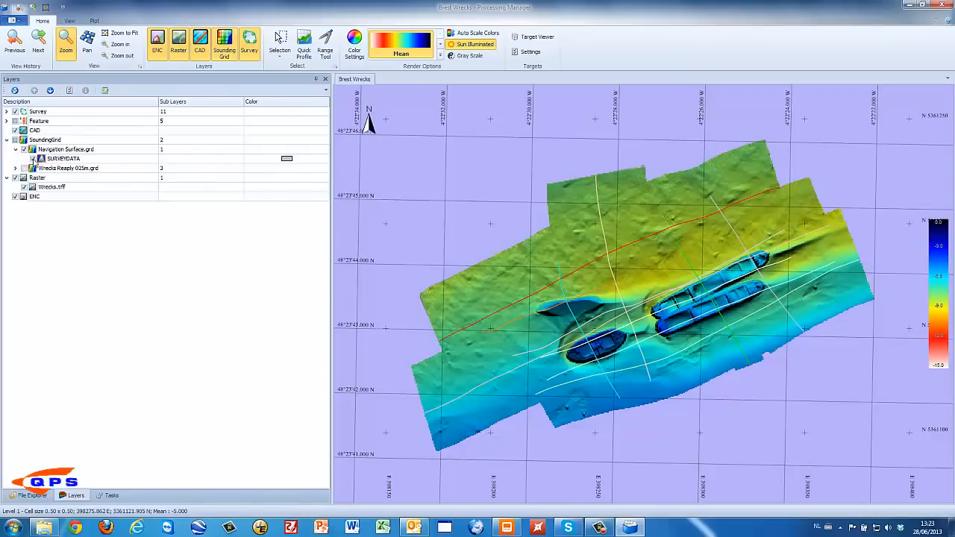
click(33, 158)
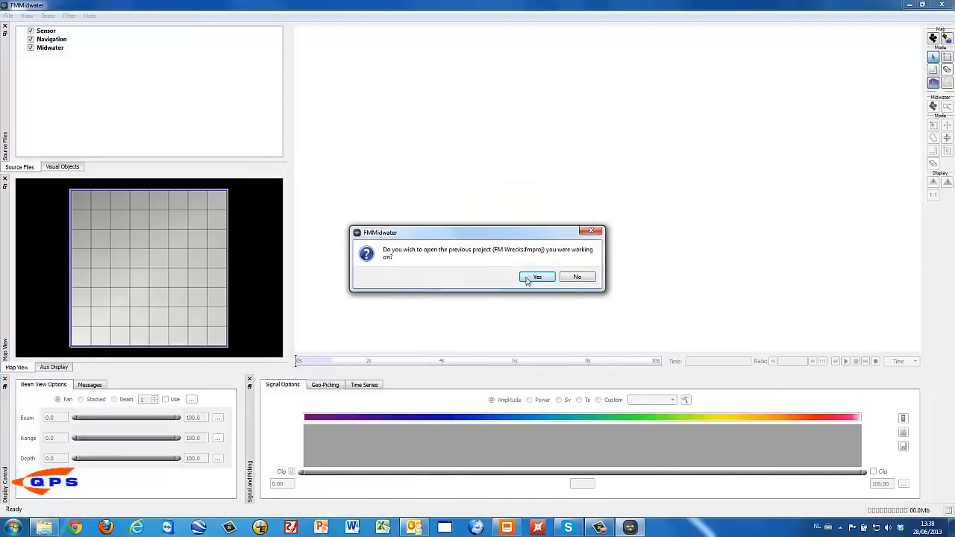
Reopen FM Wrecks and import the Brest Wrecks QPD/water column pairs with Downsample Factor None.
click(537, 277)
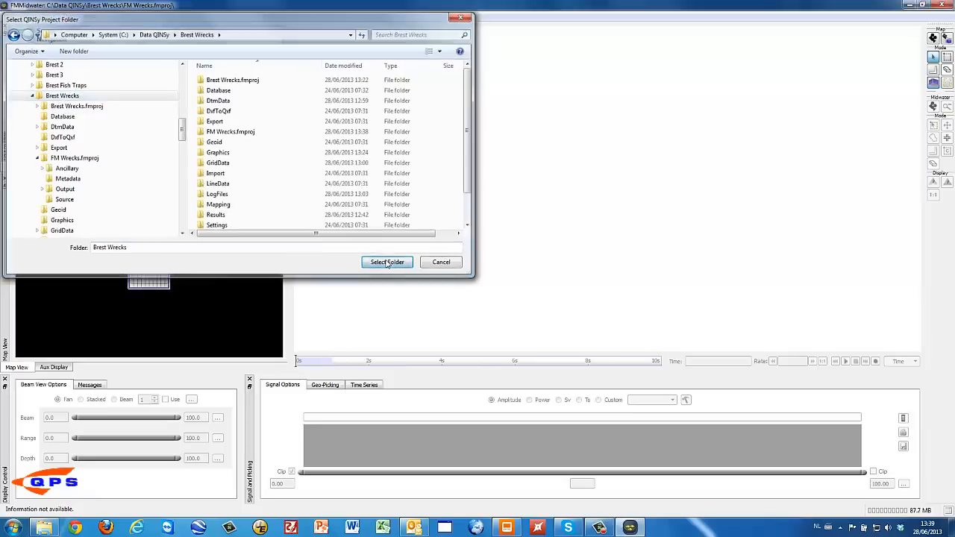
click(387, 262)
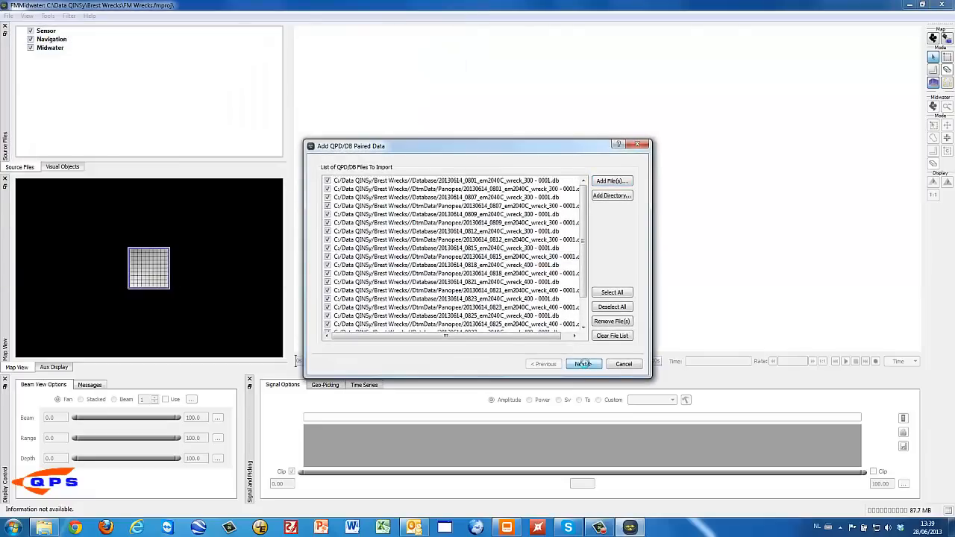
click(582, 364)
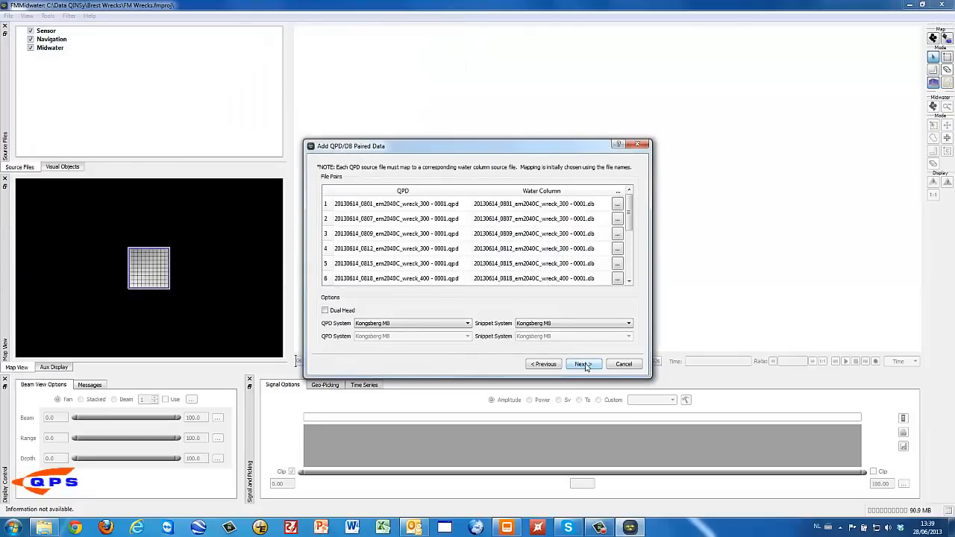
click(581, 364)
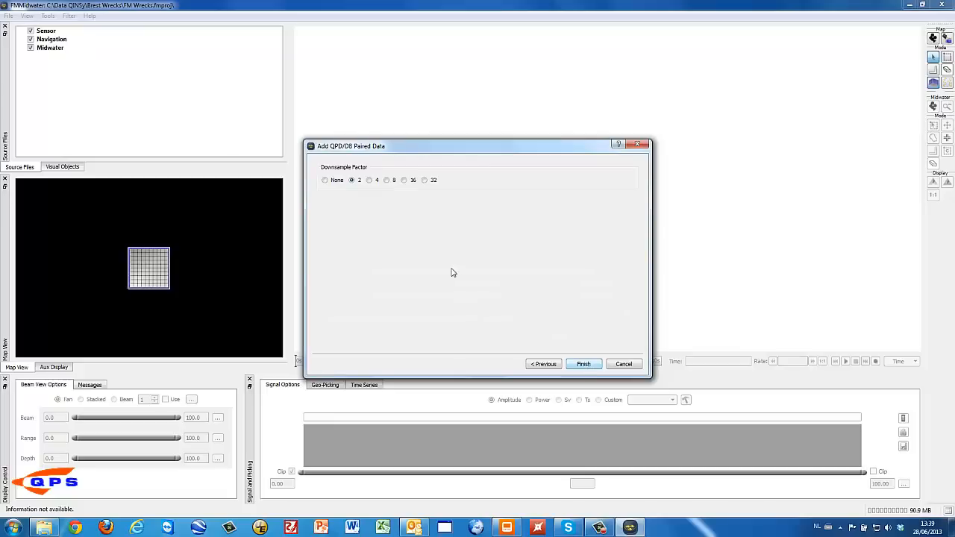
click(324, 180)
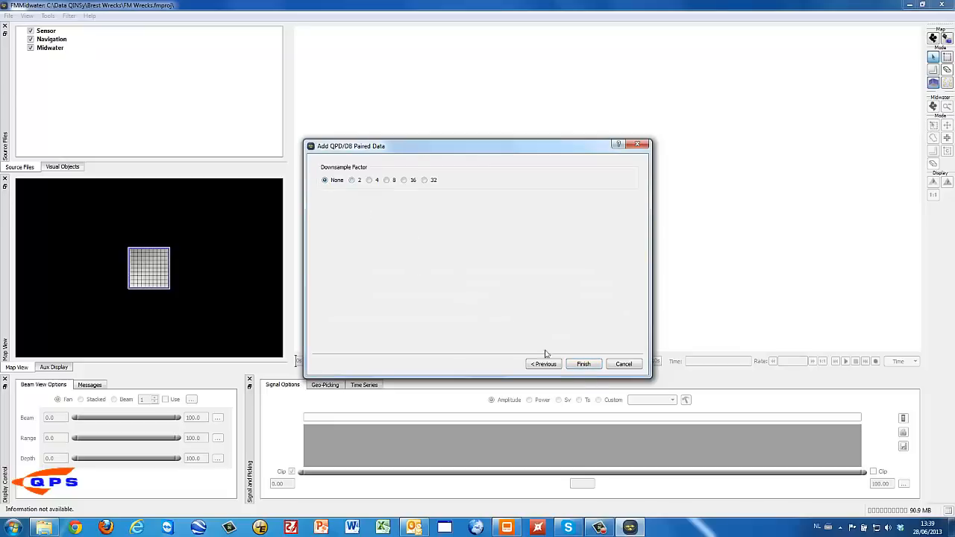
click(583, 363)
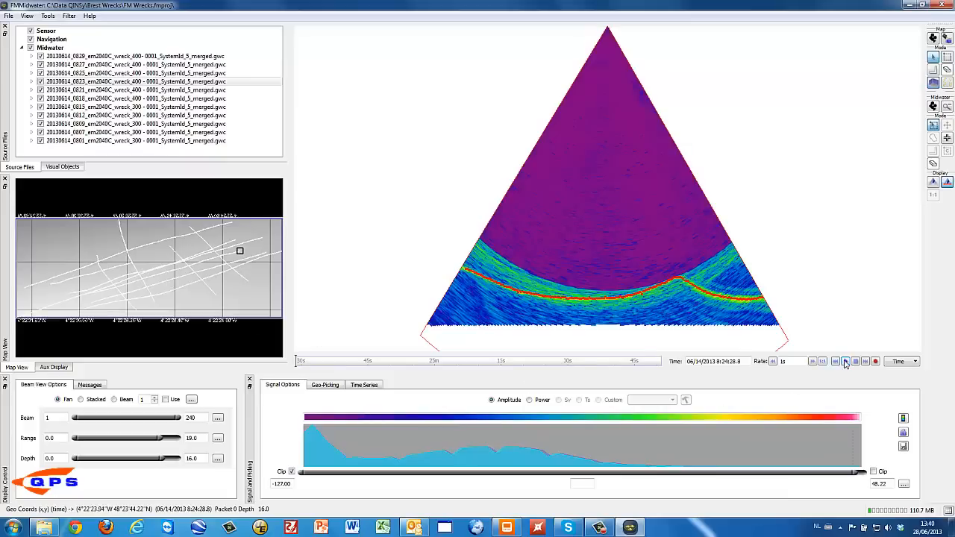
Play back the water column pings so wreck echoes advance across the fan view.
click(845, 361)
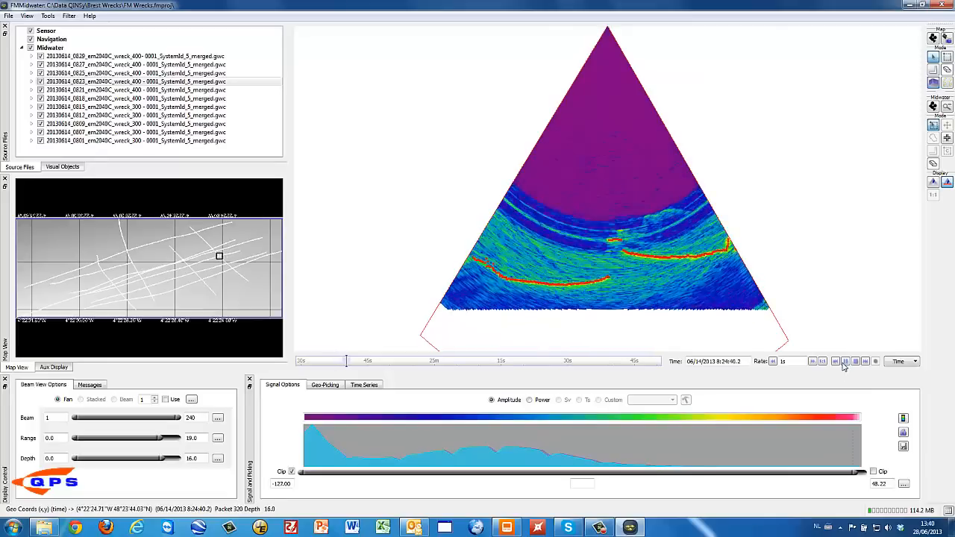
click(845, 361)
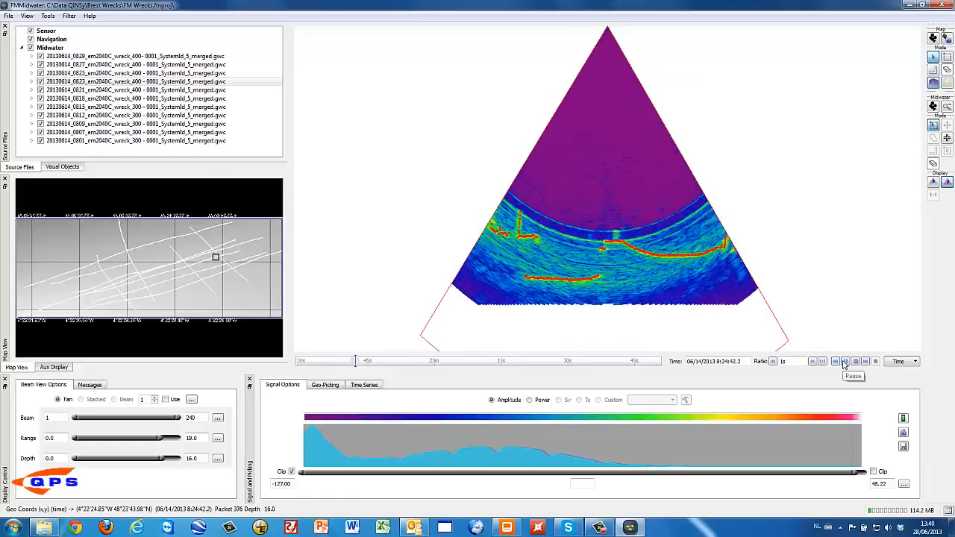